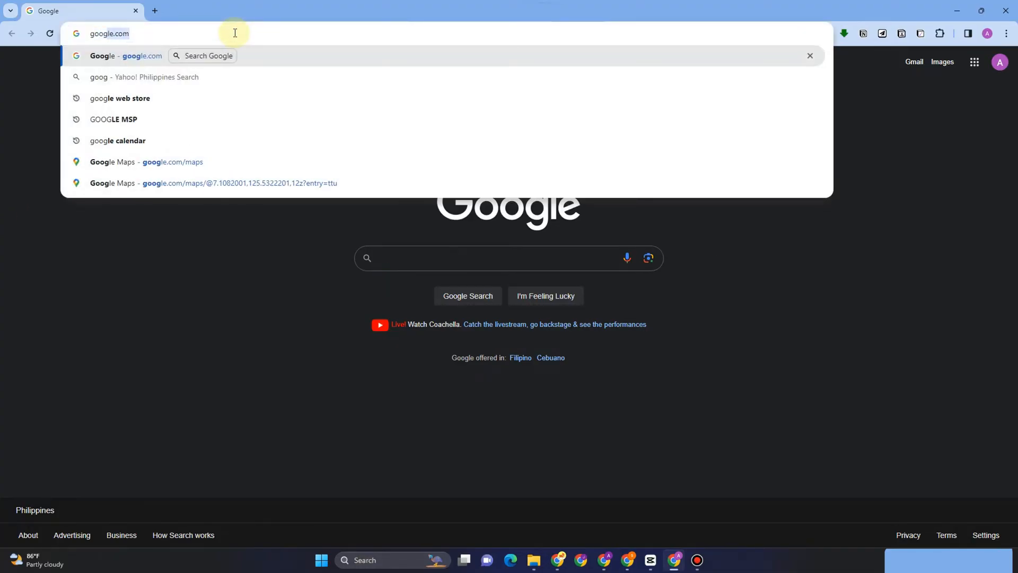
Search Google for 'google web store extensions' from the address bar suggestions.
text(google web s)
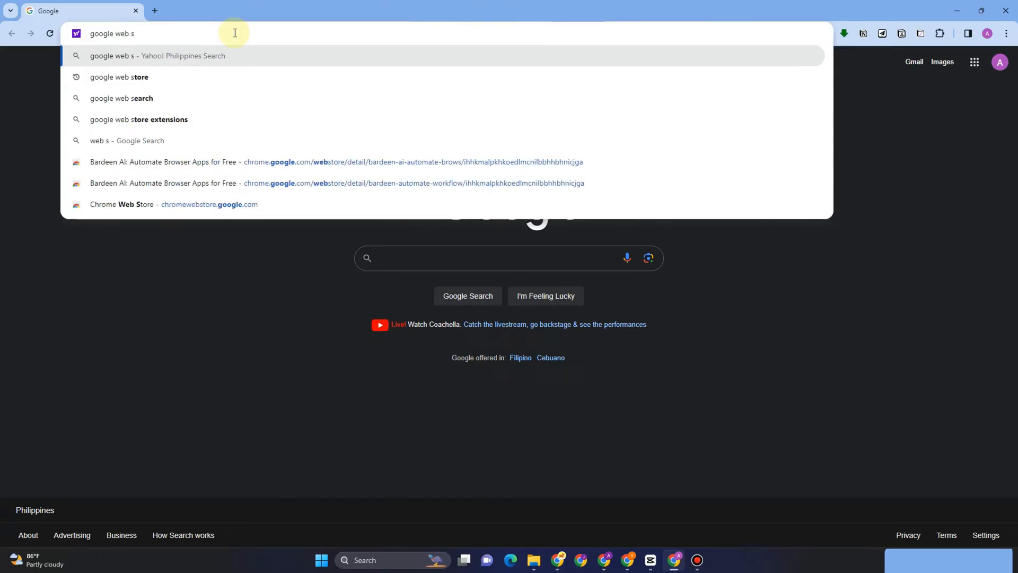
click(138, 121)
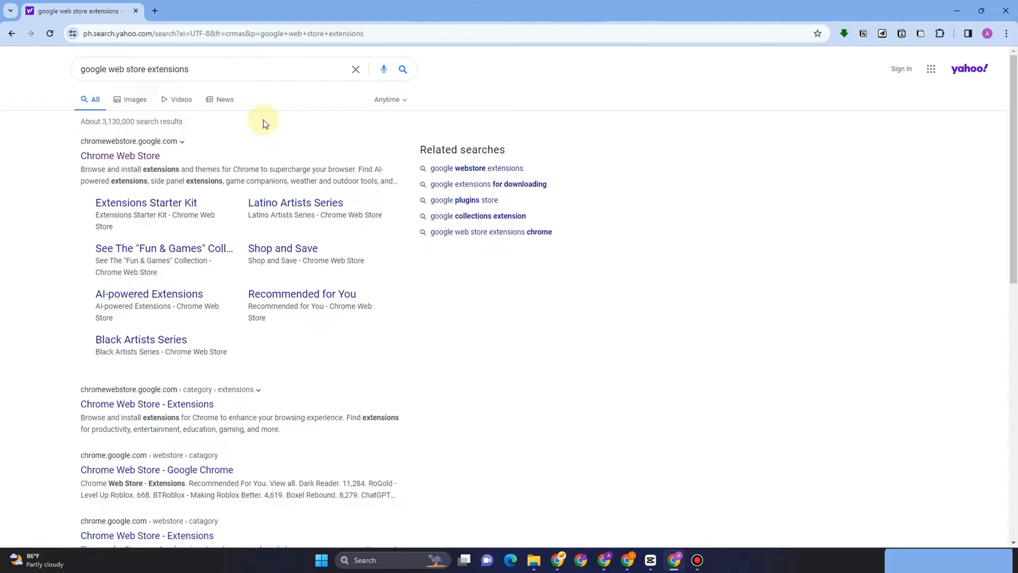
mouse_move(130, 158)
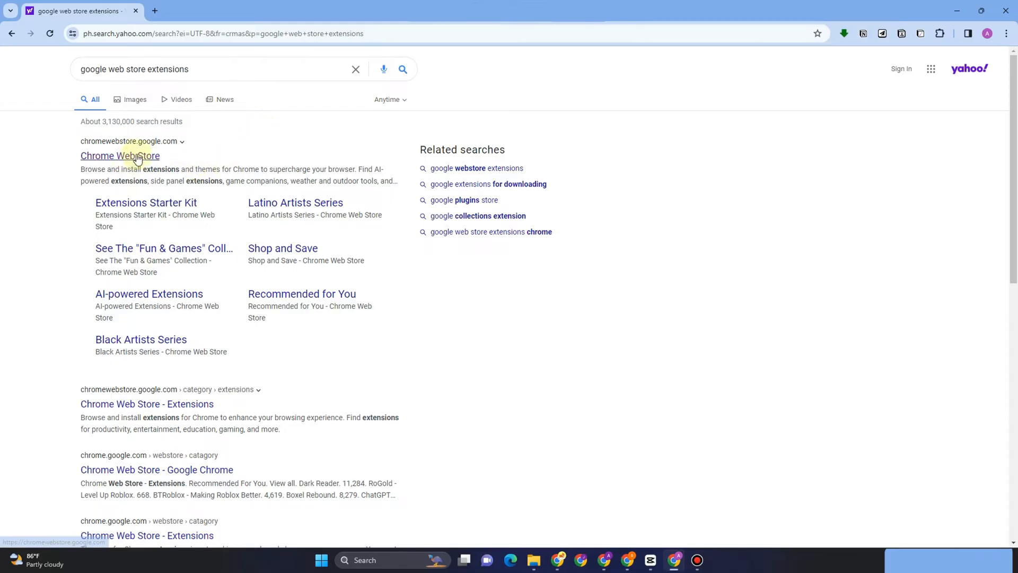
Open the Chrome Web Store and find the Video Downloader Professional extension page.
click(119, 155)
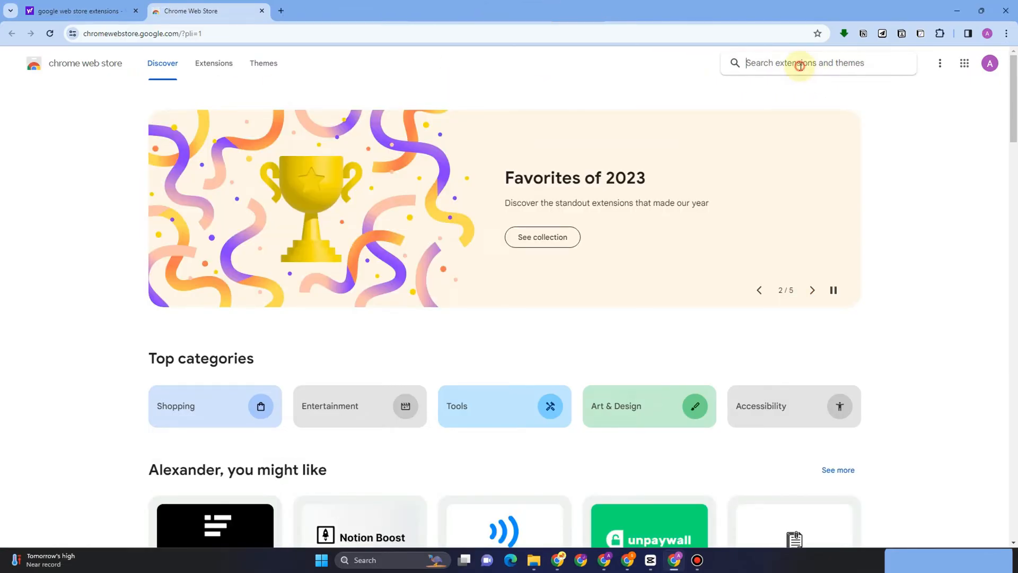
text(vide)
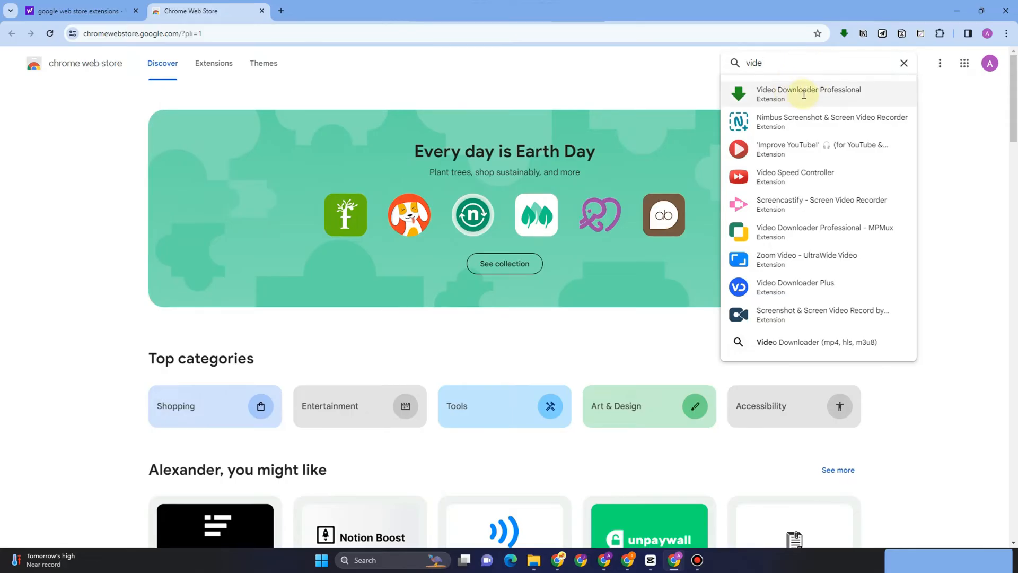
click(904, 63)
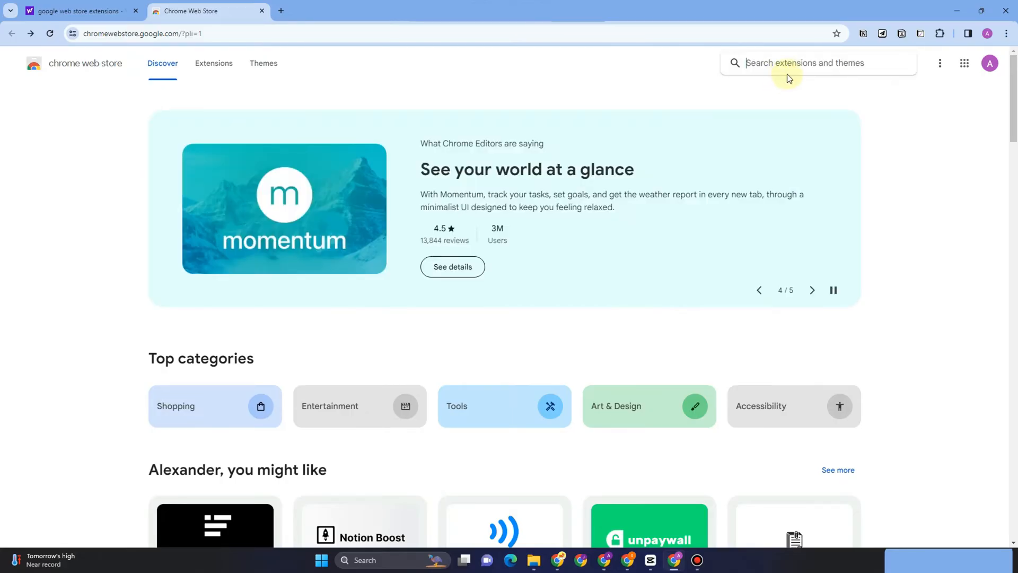
text(vi)
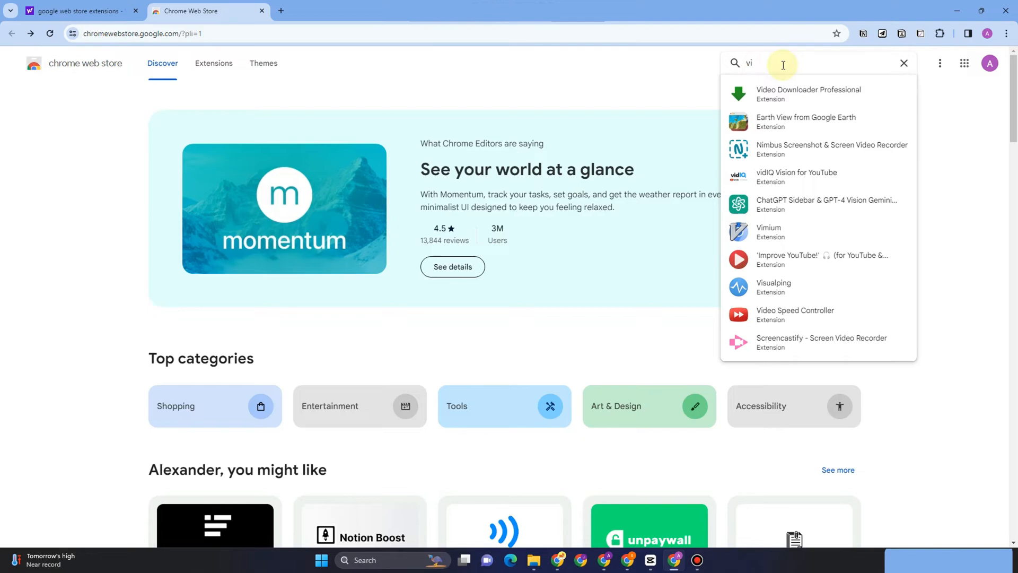
mouse_move(807, 100)
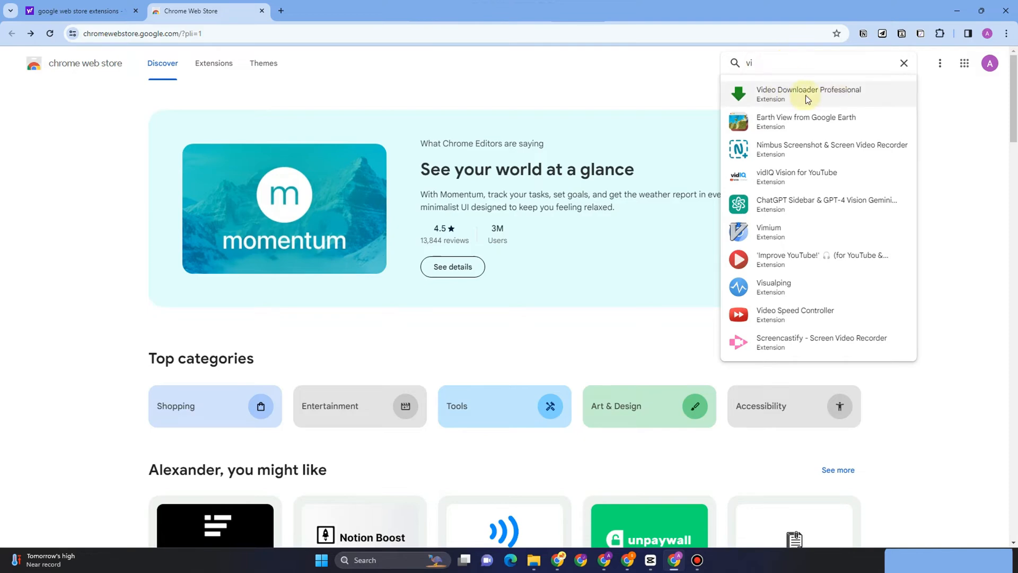
click(808, 93)
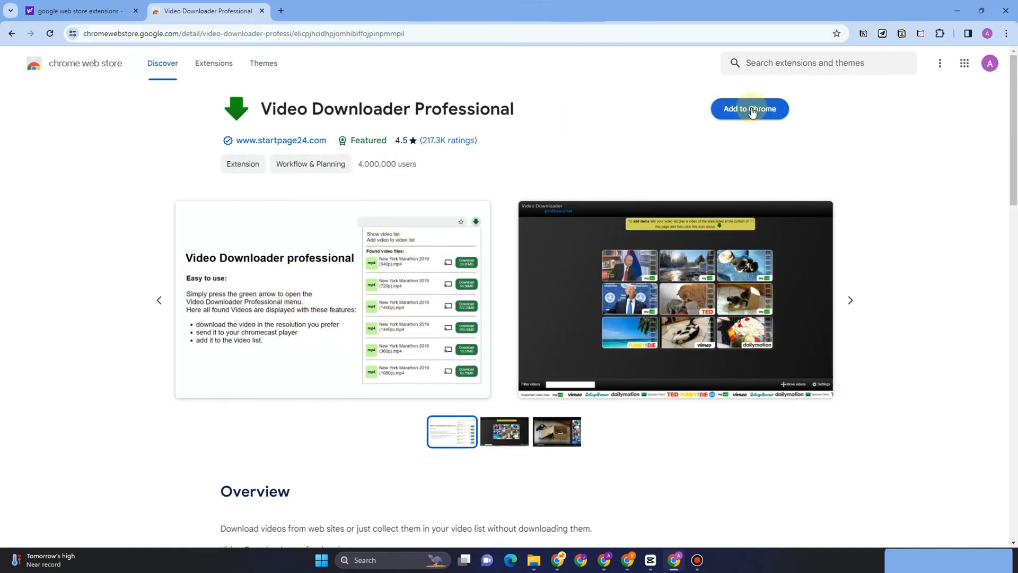
Add Video Downloader Professional to Chrome, confirm, and dismiss the added notice.
click(750, 108)
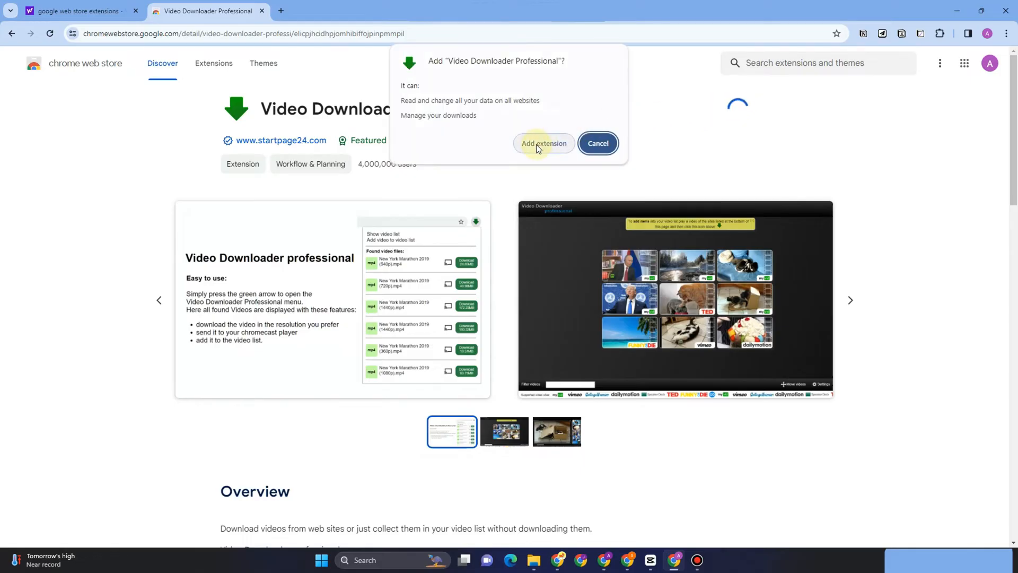
click(544, 144)
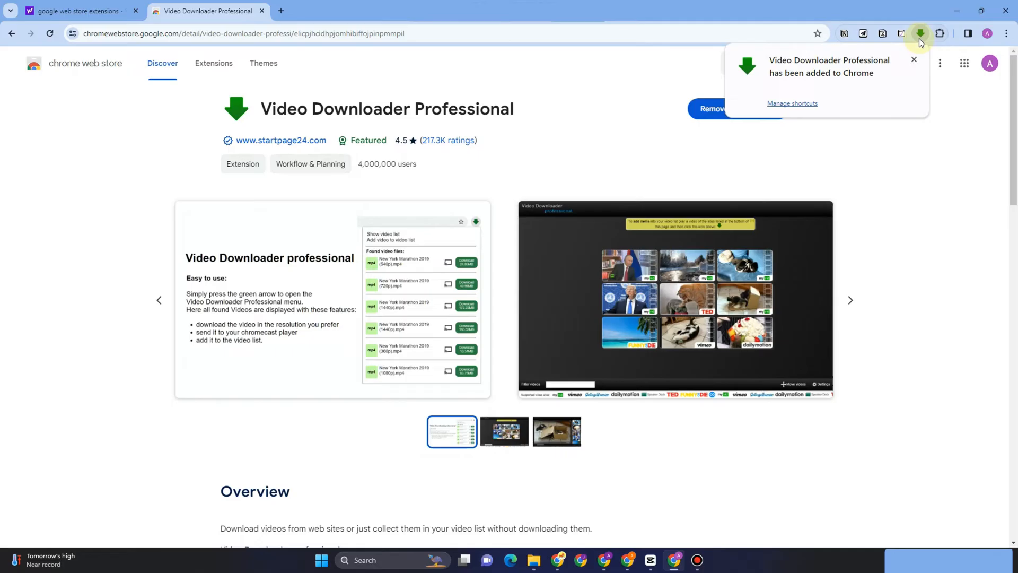
click(914, 59)
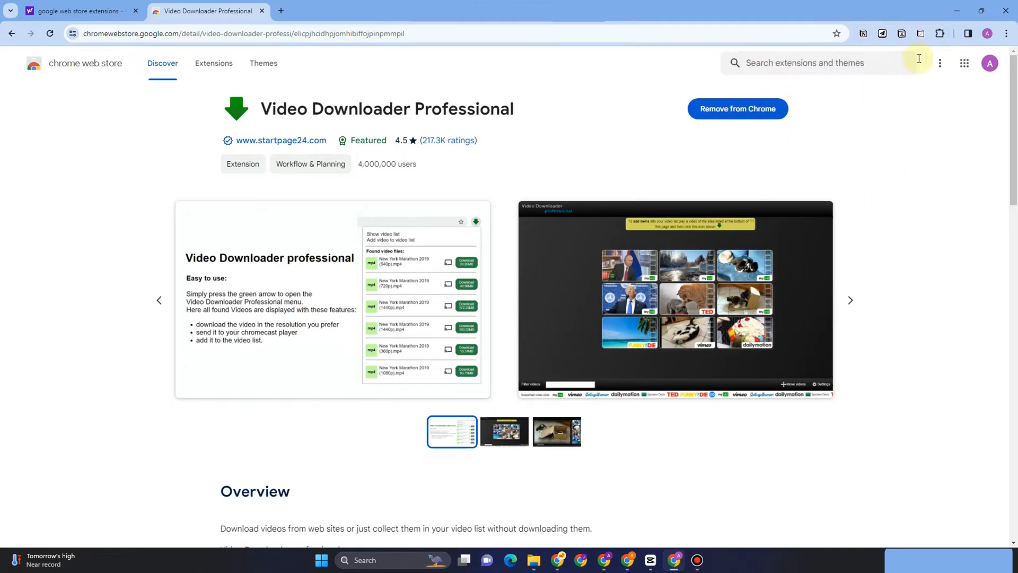
Pin Video Downloader Professional from the Extensions menu to the toolbar.
click(940, 33)
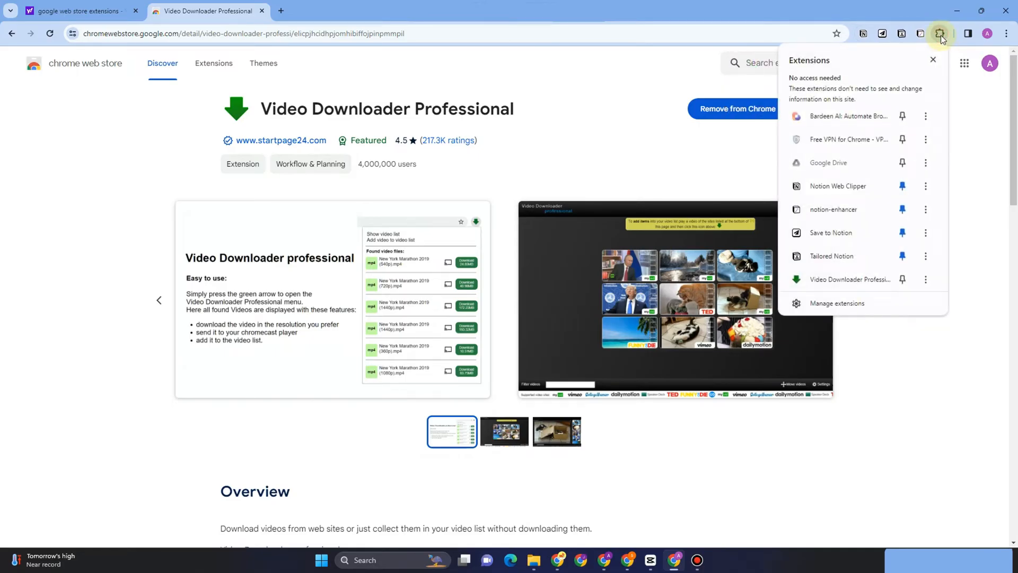
click(903, 279)
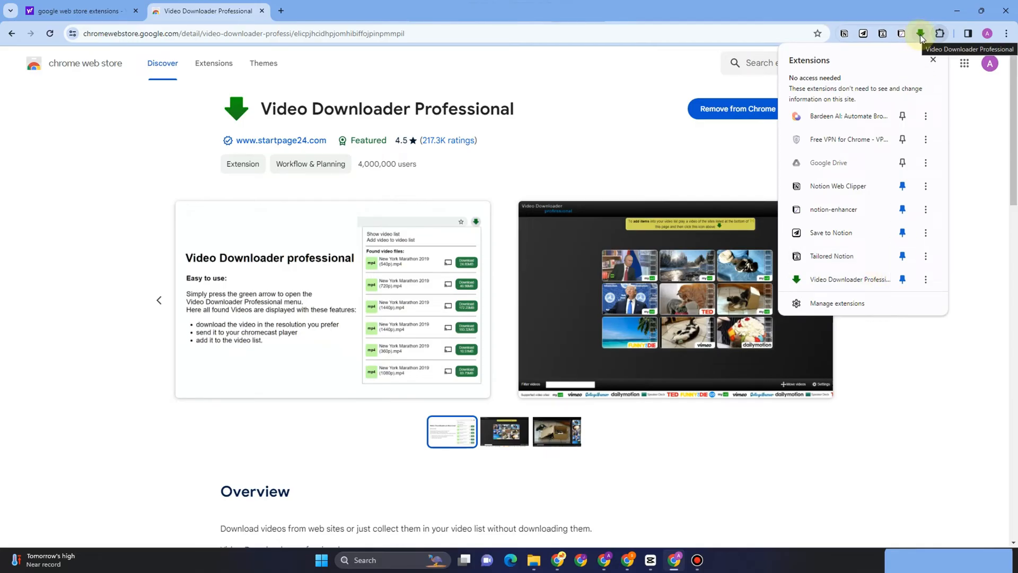
click(922, 33)
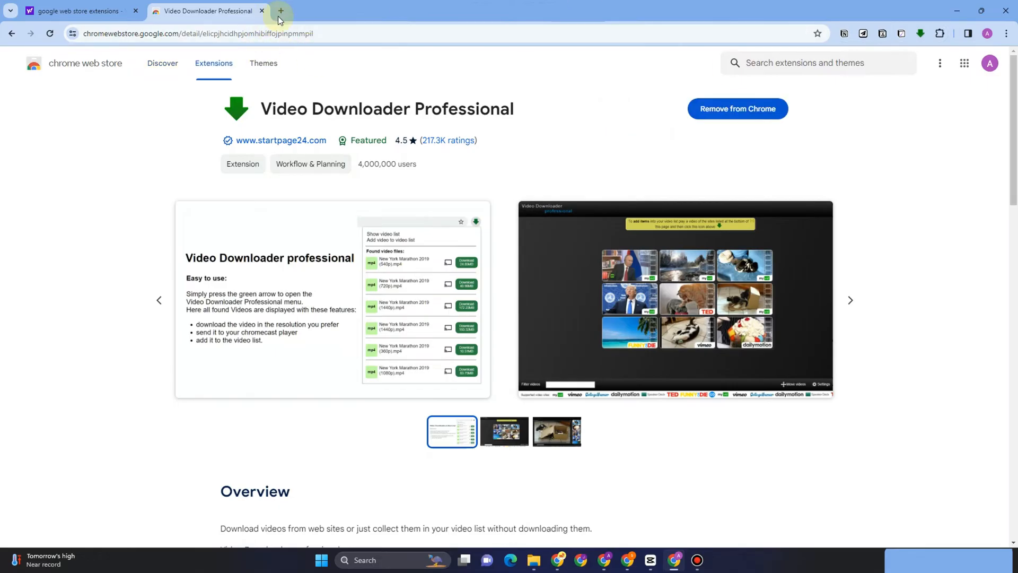
mouse_move(280, 11)
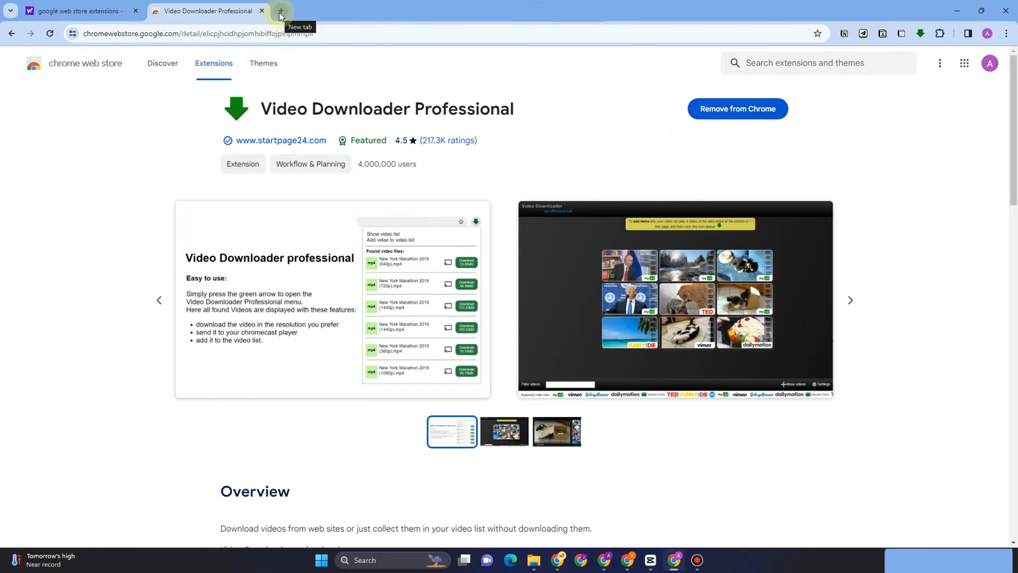
Search for 'mixkit free videos' and open the mixkit.co site.
text(mixk)
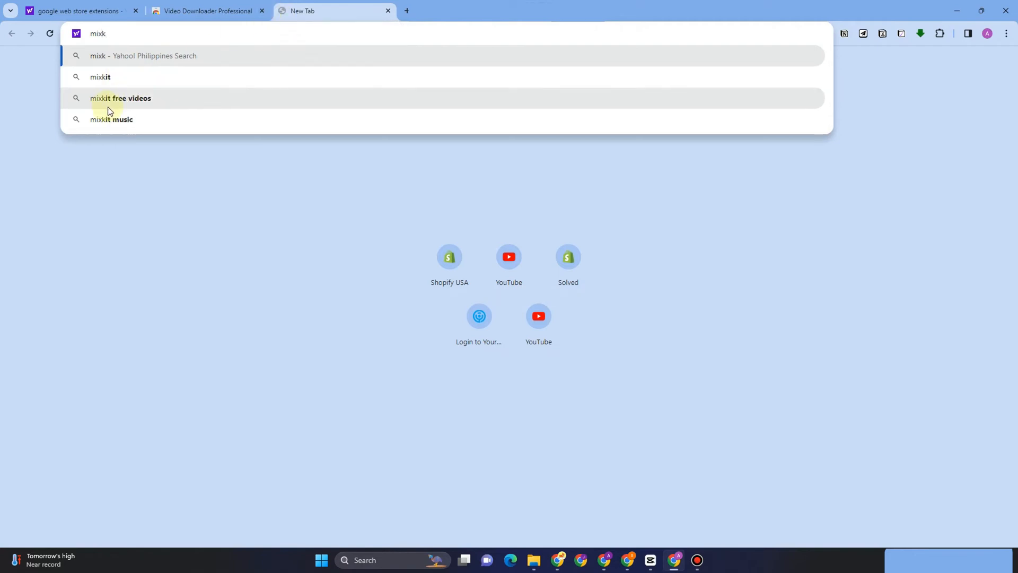
click(121, 98)
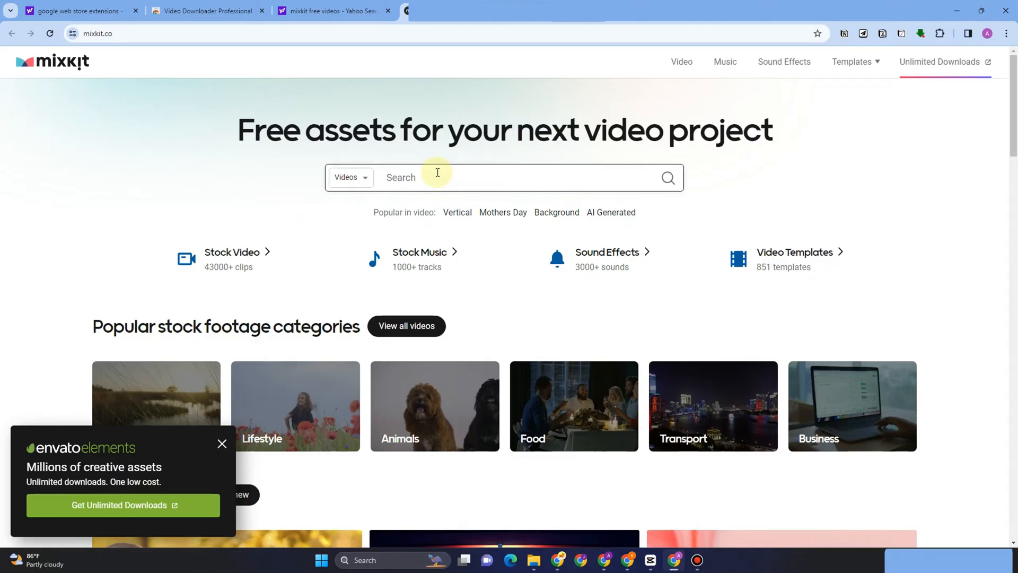
Search Mixkit for 'plane' and open the 'Plane in the sky, aerial low view' clip.
text(plane)
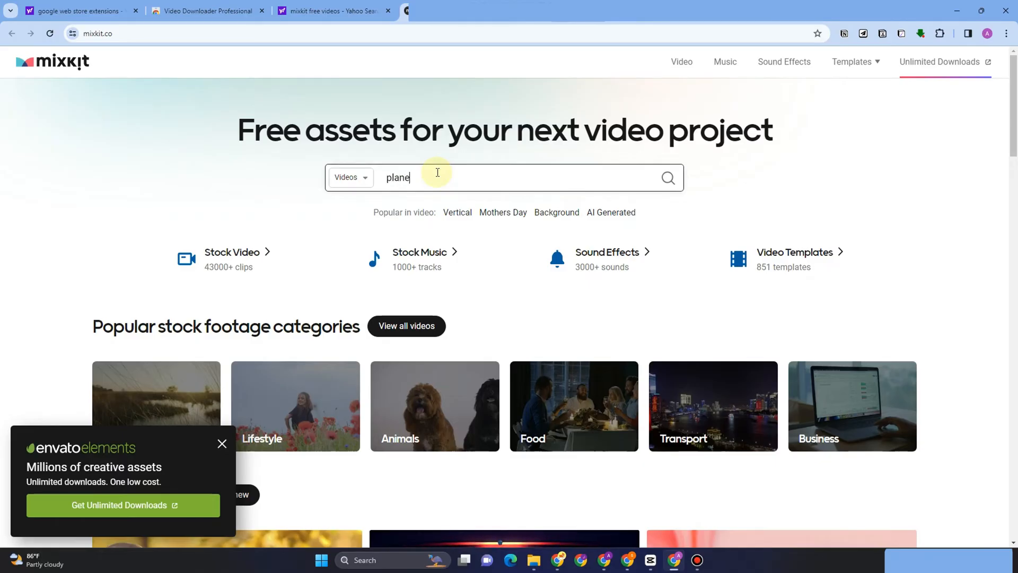
click(667, 177)
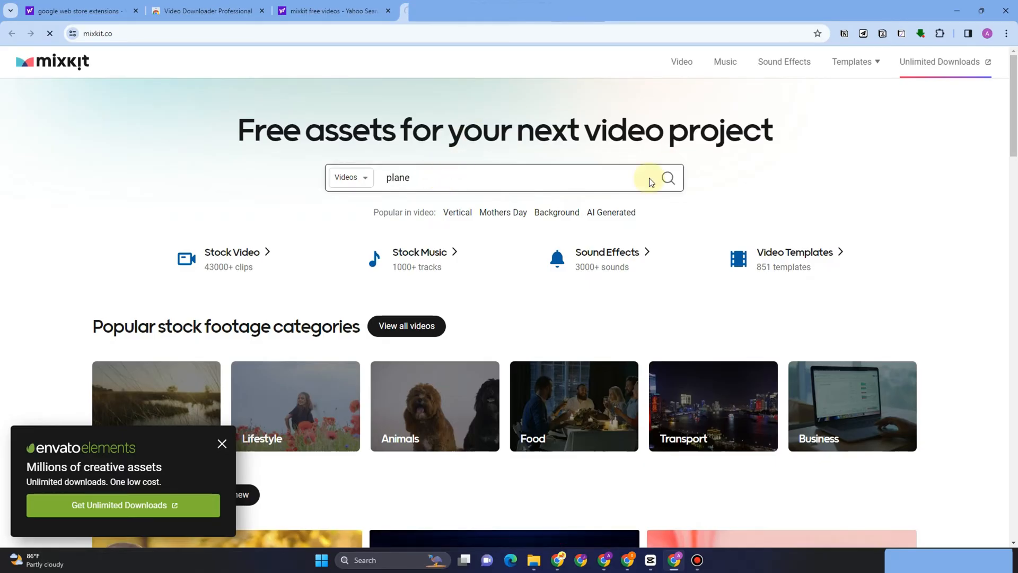
click(668, 177)
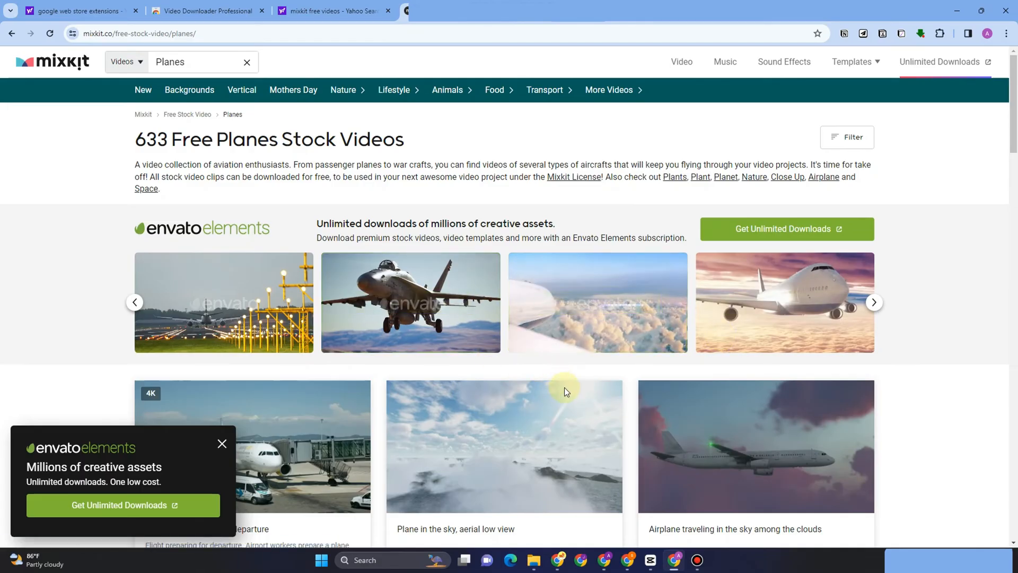
scroll(down, 3)
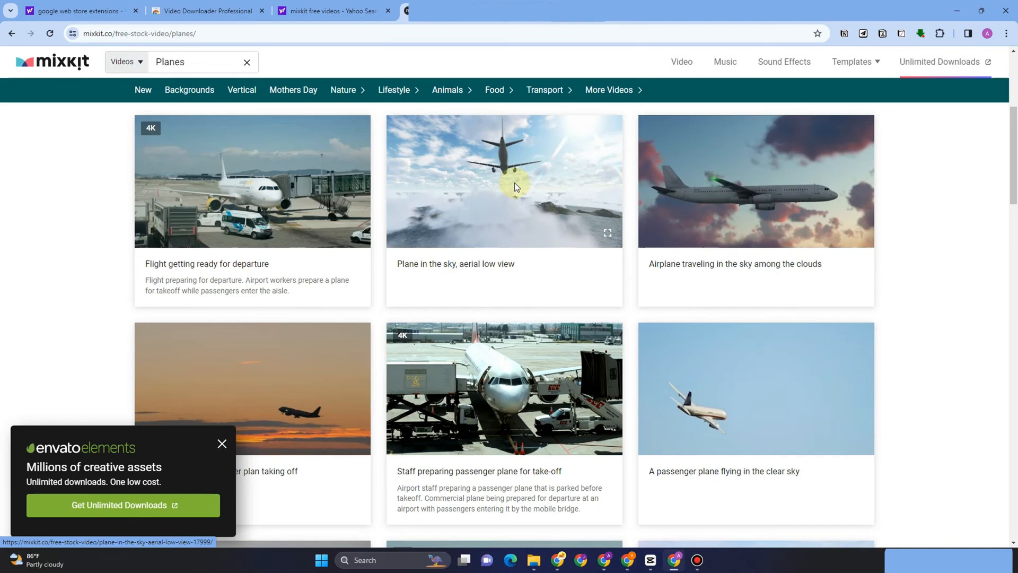
click(503, 182)
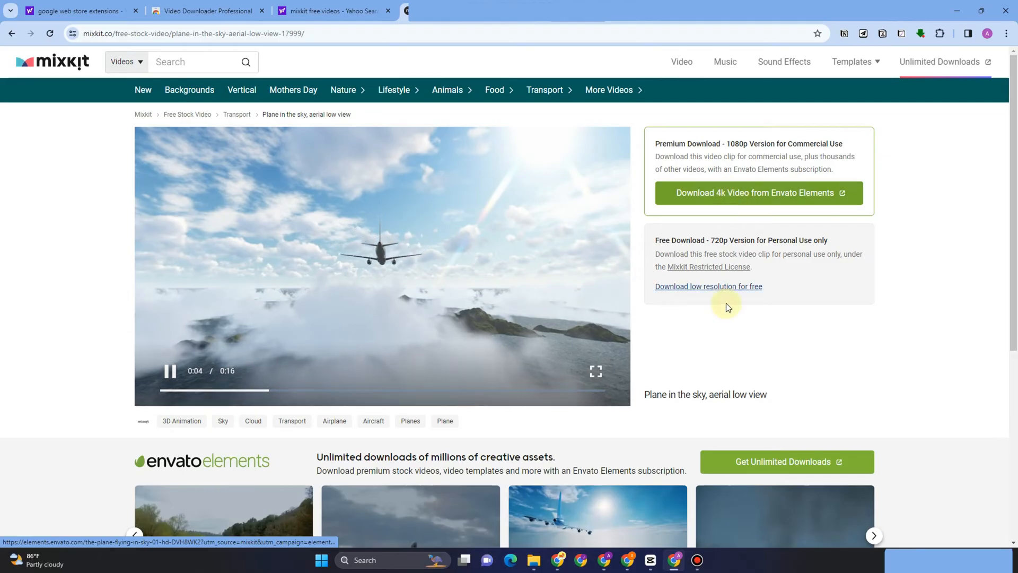
Download the plane clip in low resolution for free and dismiss the overlay.
click(708, 286)
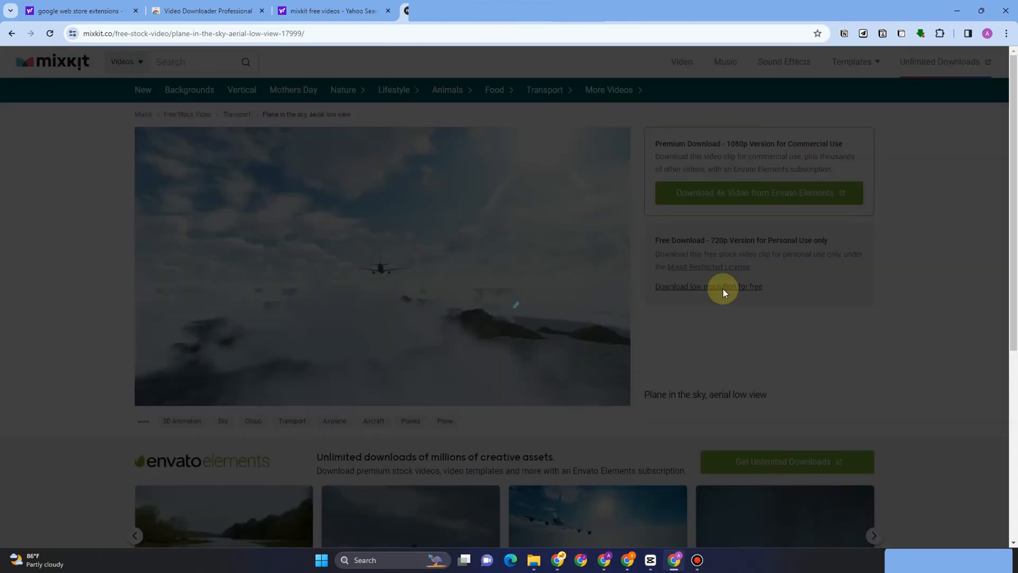
click(708, 287)
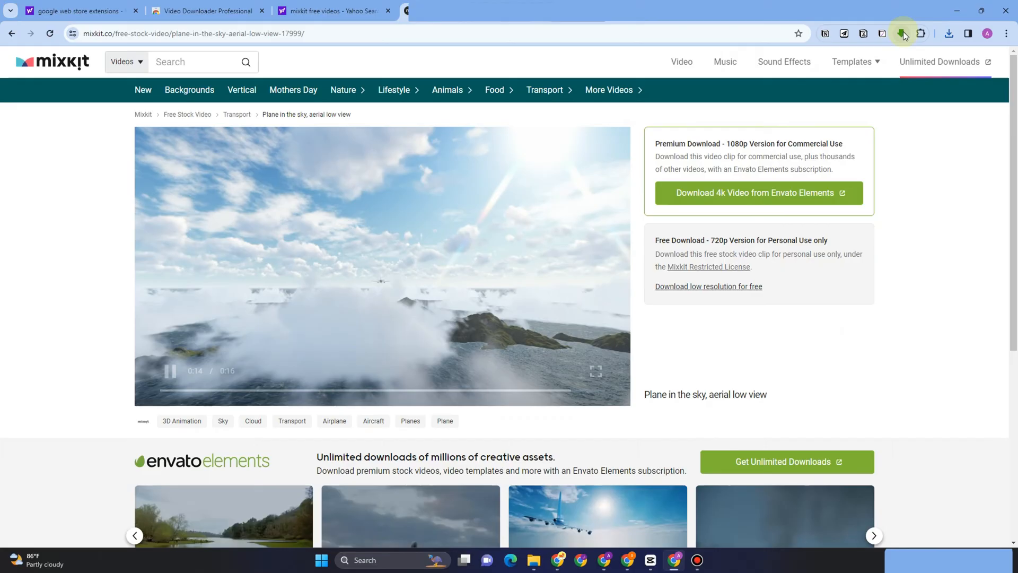
Open the Video Downloader Professional popup and scroll the found MP4 files with sizes.
click(902, 33)
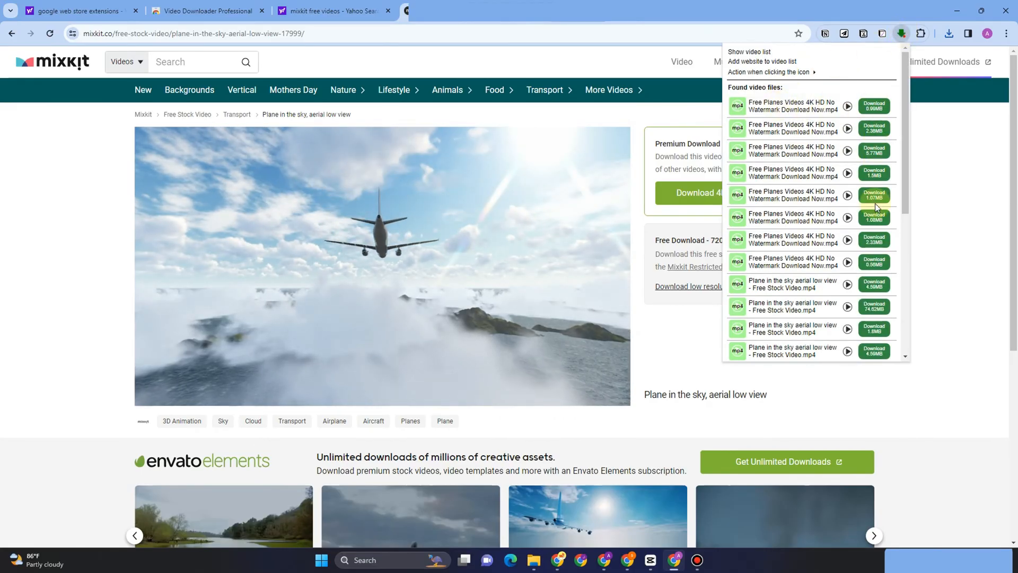
scroll(down, 3)
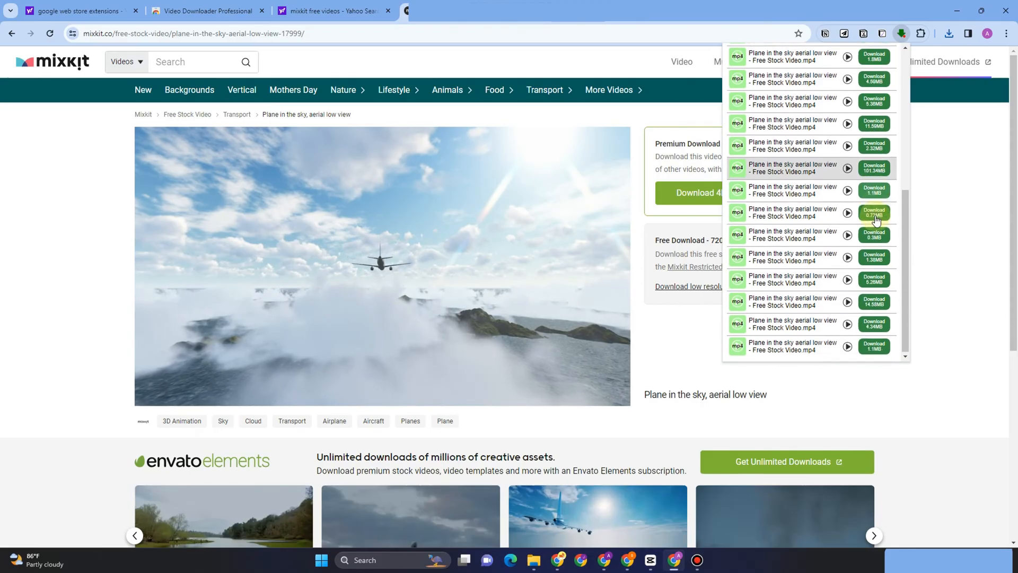